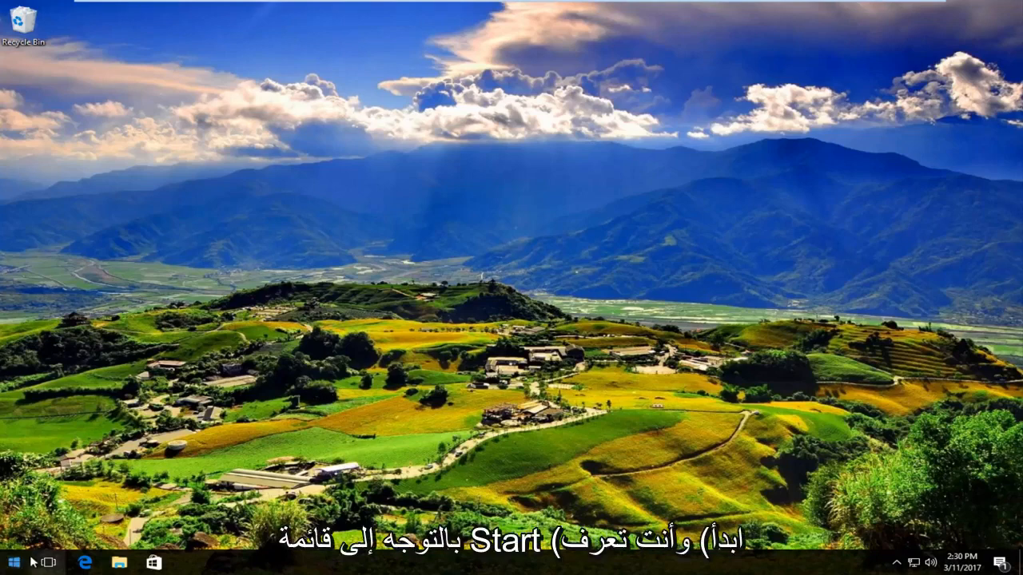
- Search the Start menu for 'services' and launch the Services desktop app
{"action": "left_click", "coordinate": [12, 562]}
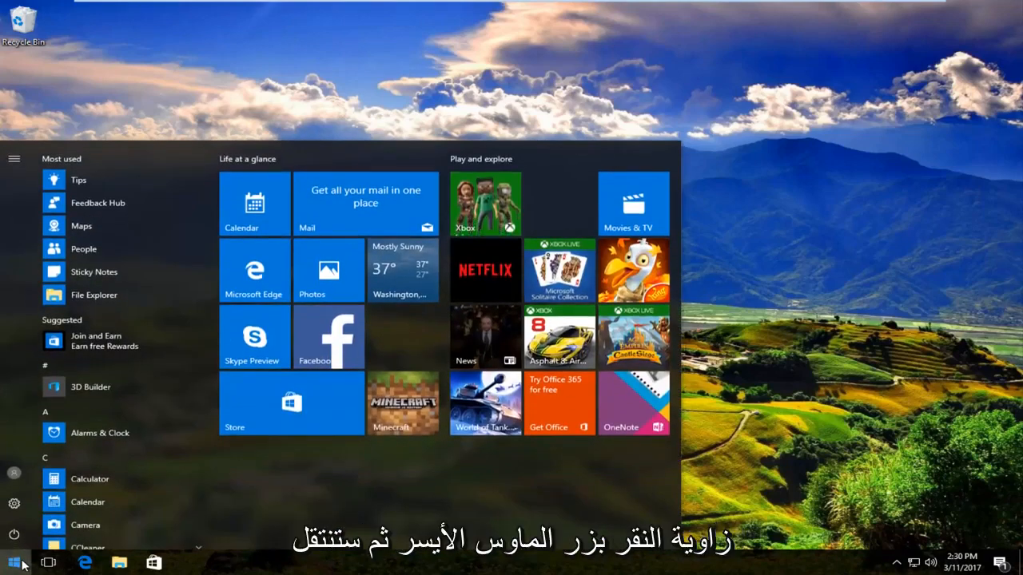
{"action": "left_click", "coordinate": [13, 561]}
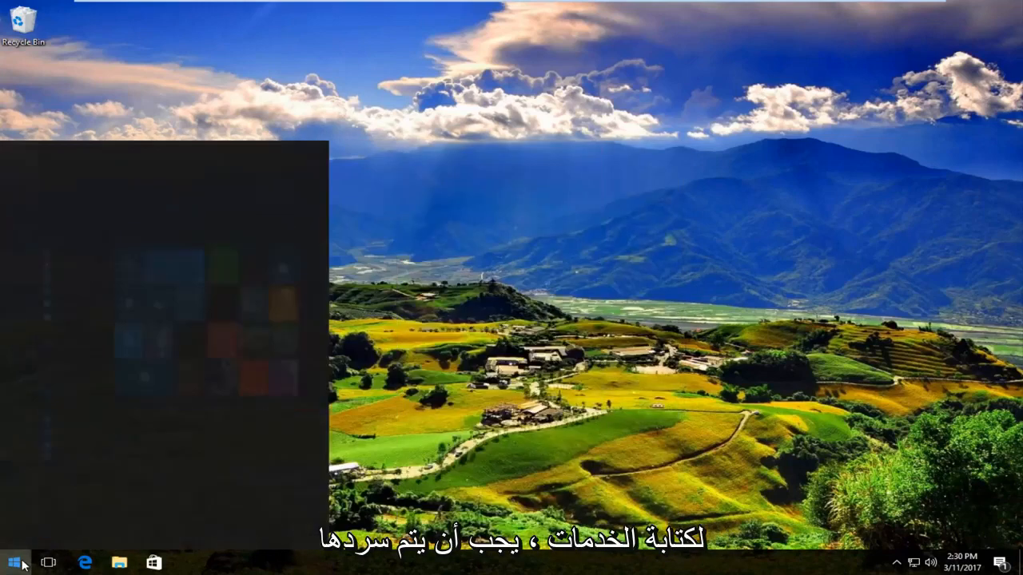
{"action": "type", "text": "services"}
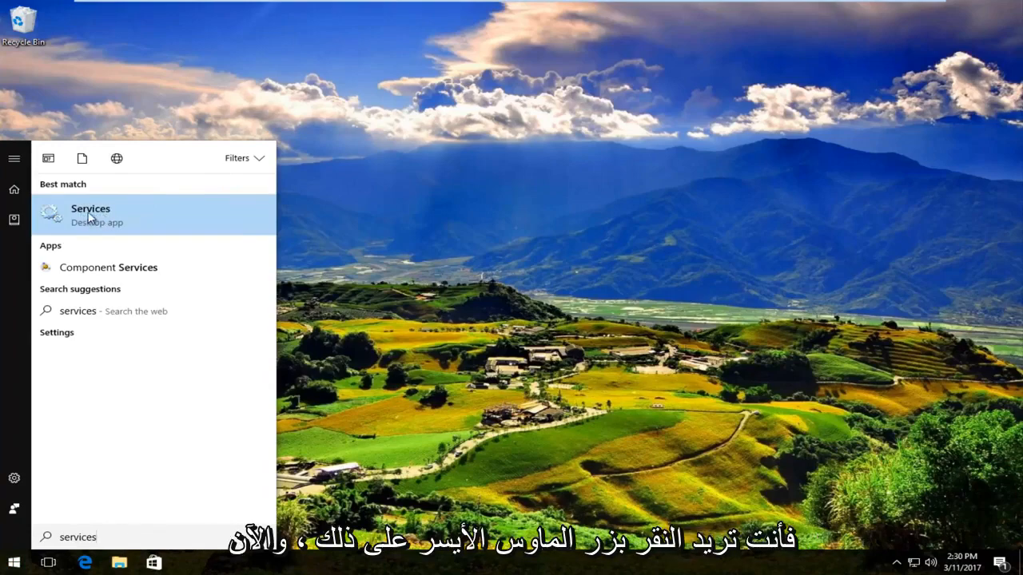
{"action": "left_click", "coordinate": [90, 214]}
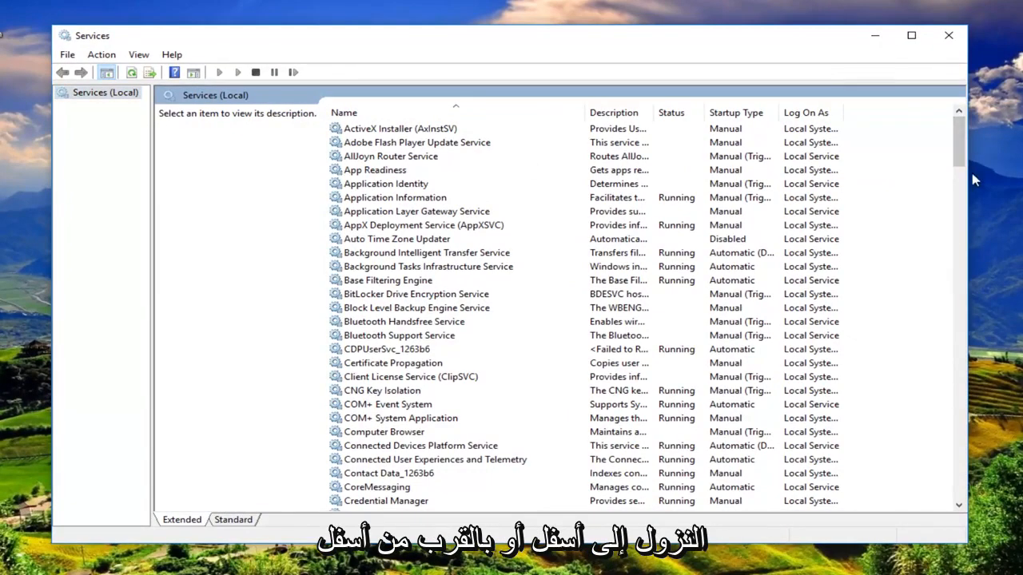
- Find Windows Update in the list and bring up its action menu to confirm it's stopped
{"action": "scroll", "scroll_direction": "down", "scroll_amount": 3}
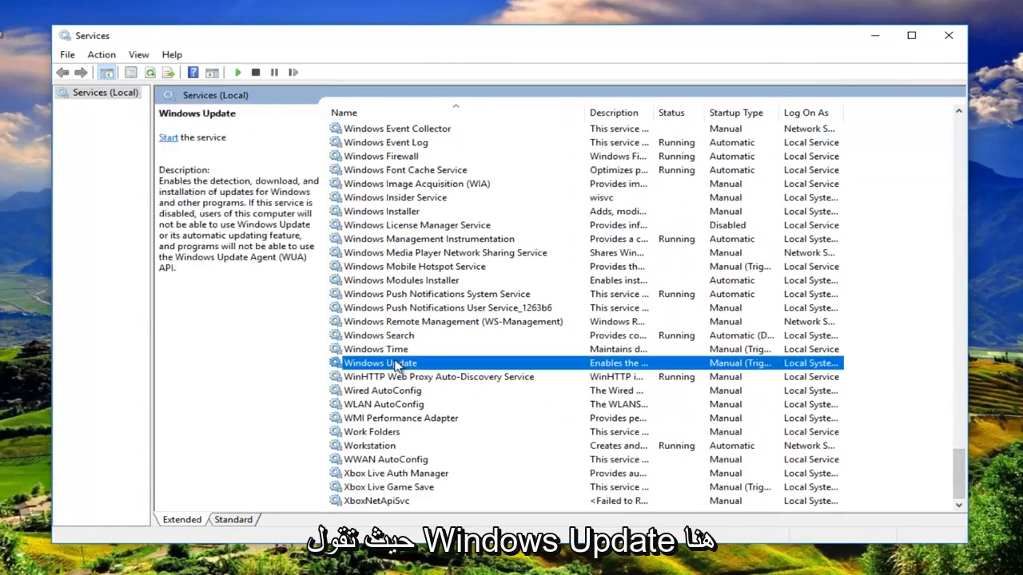
{"action": "right_click", "coordinate": [380, 363]}
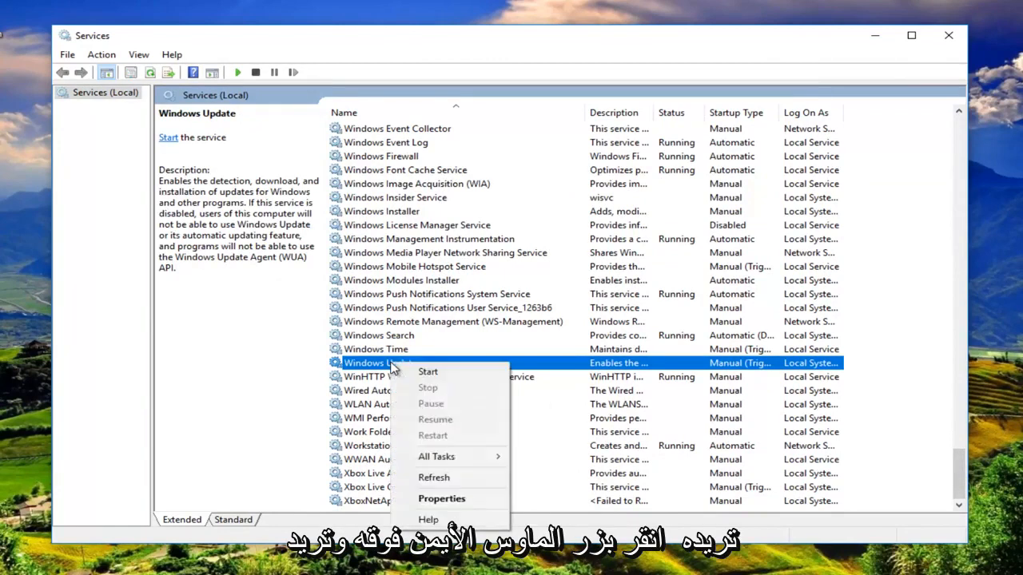
{"action": "mouse_move", "coordinate": [429, 388]}
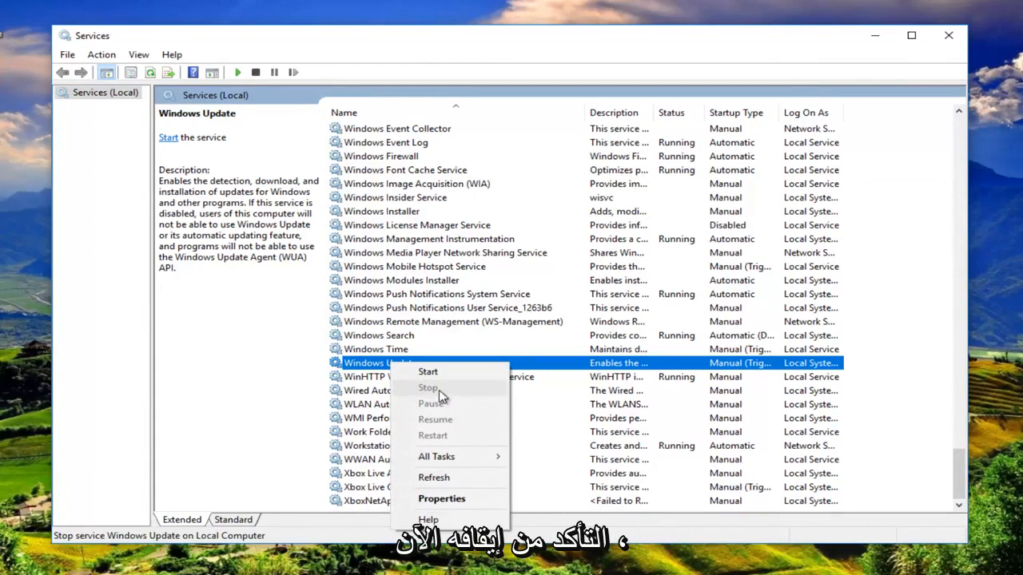
{"action": "mouse_move", "coordinate": [460, 396]}
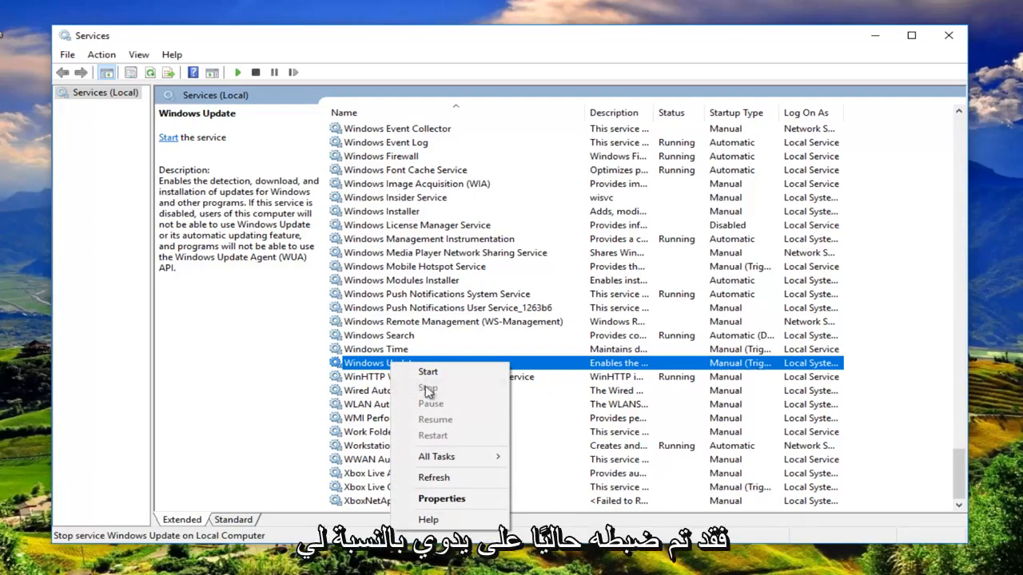
{"action": "mouse_move", "coordinate": [428, 371]}
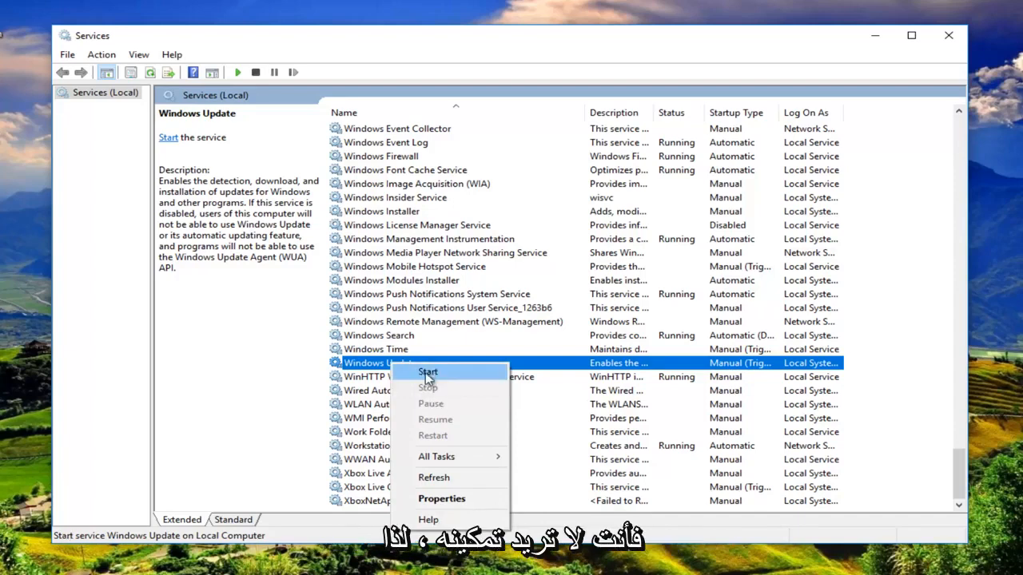
{"action": "mouse_move", "coordinate": [428, 397]}
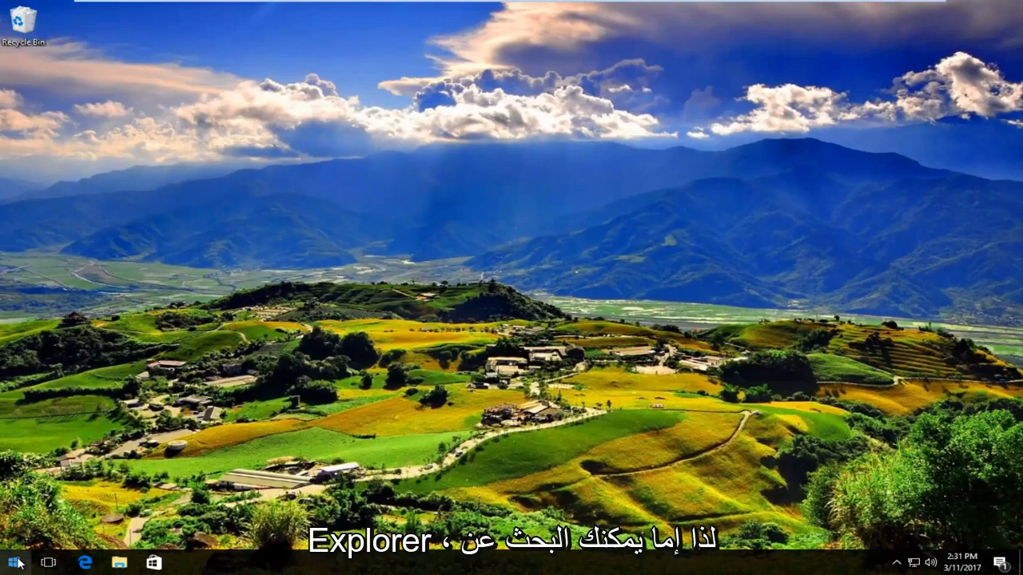
- Dismiss the Start menu and launch File Explorer from the taskbar
{"action": "left_click", "coordinate": [13, 563]}
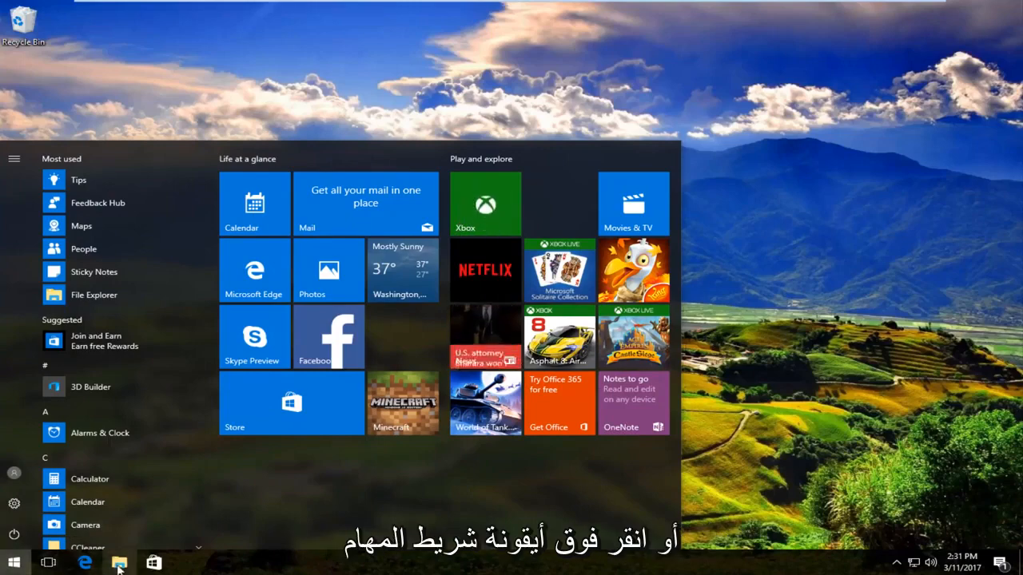
{"action": "left_click", "coordinate": [13, 563]}
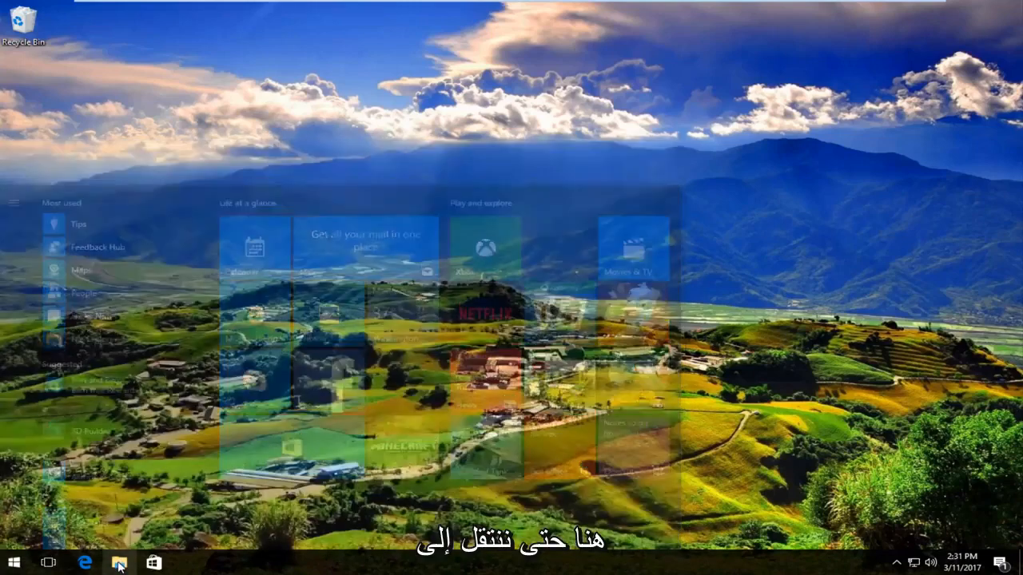
{"action": "left_click", "coordinate": [118, 563]}
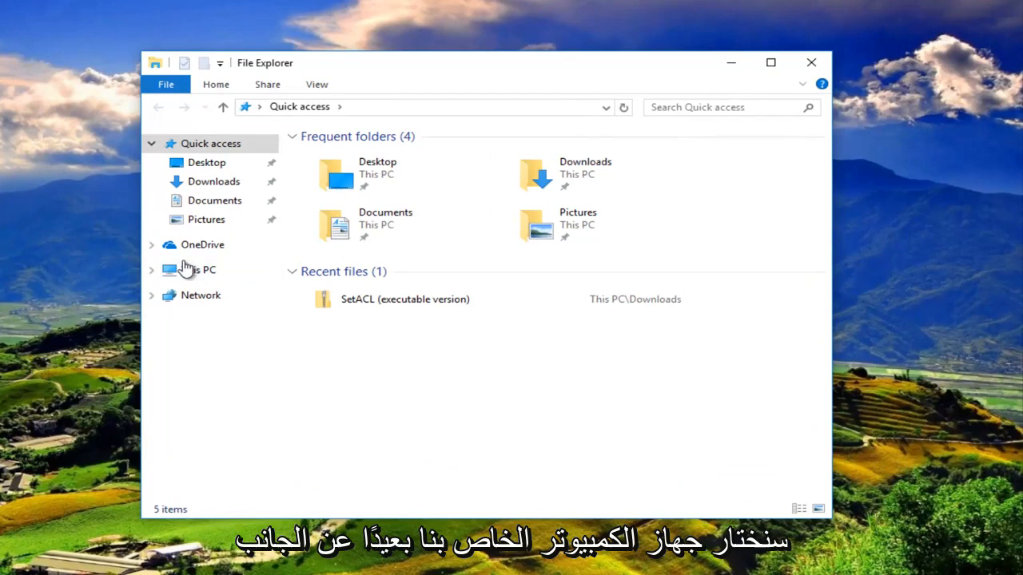
- Browse This PC > Local Disk (C:) > Windows > SoftwareDistribution > Download
{"action": "left_click", "coordinate": [198, 269]}
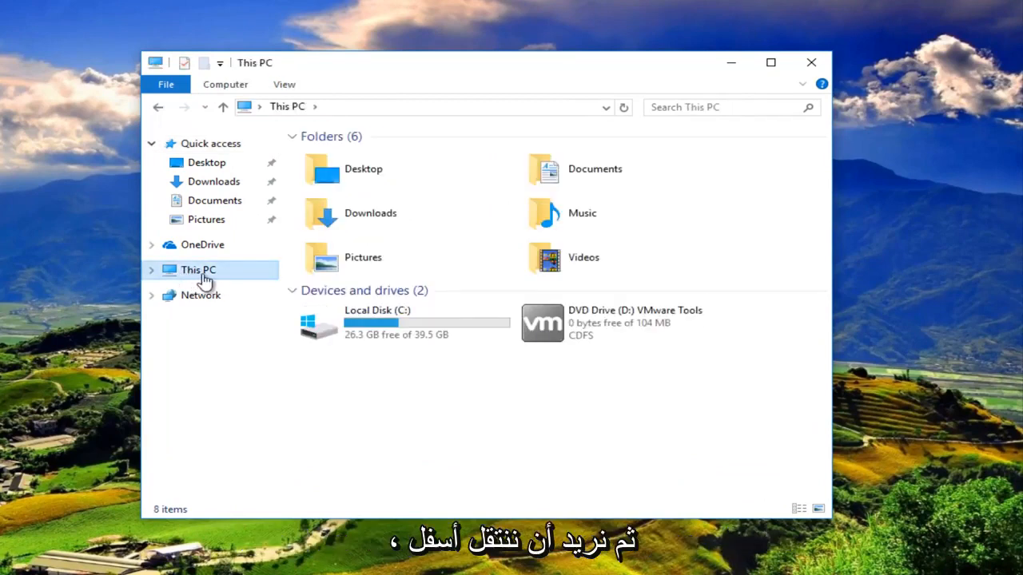
{"action": "mouse_move", "coordinate": [360, 324]}
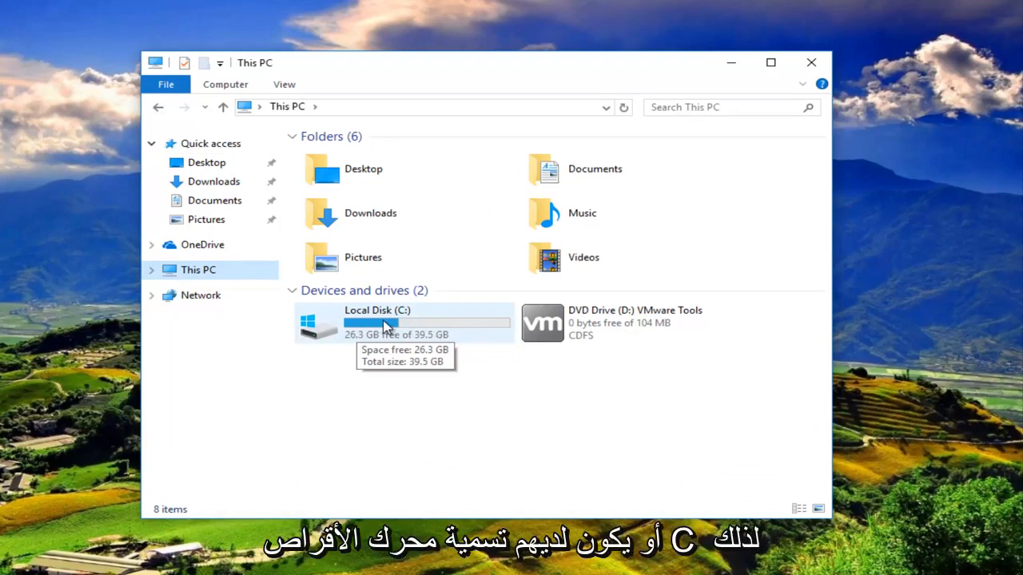
{"action": "double_click", "coordinate": [377, 322]}
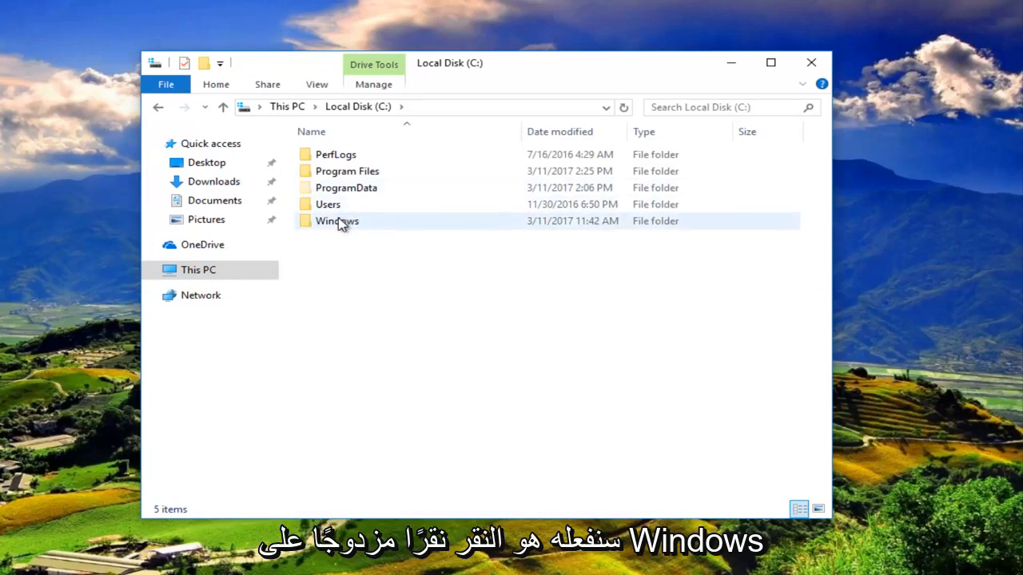
{"action": "double_click", "coordinate": [337, 221]}
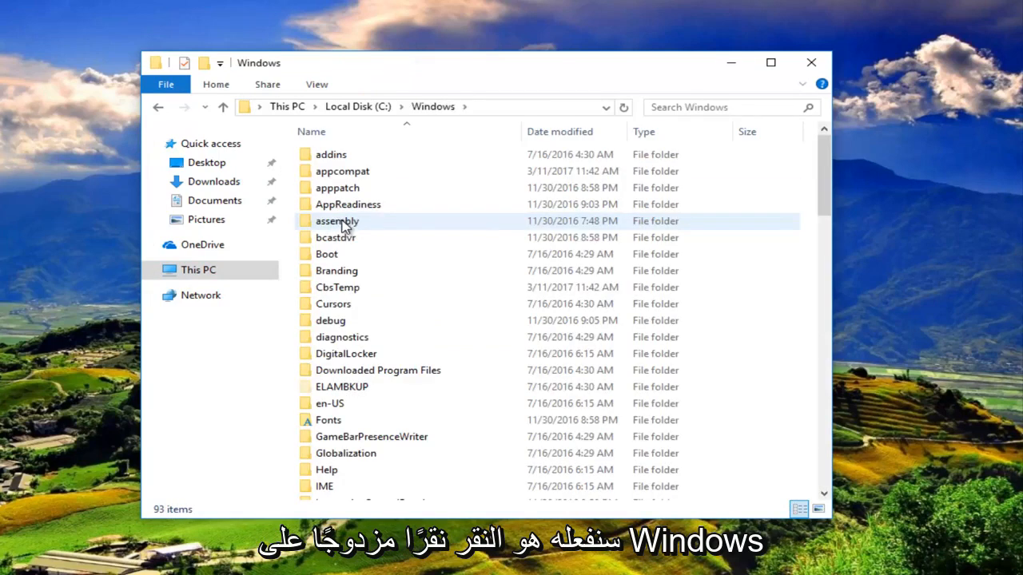
{"action": "mouse_move", "coordinate": [337, 221]}
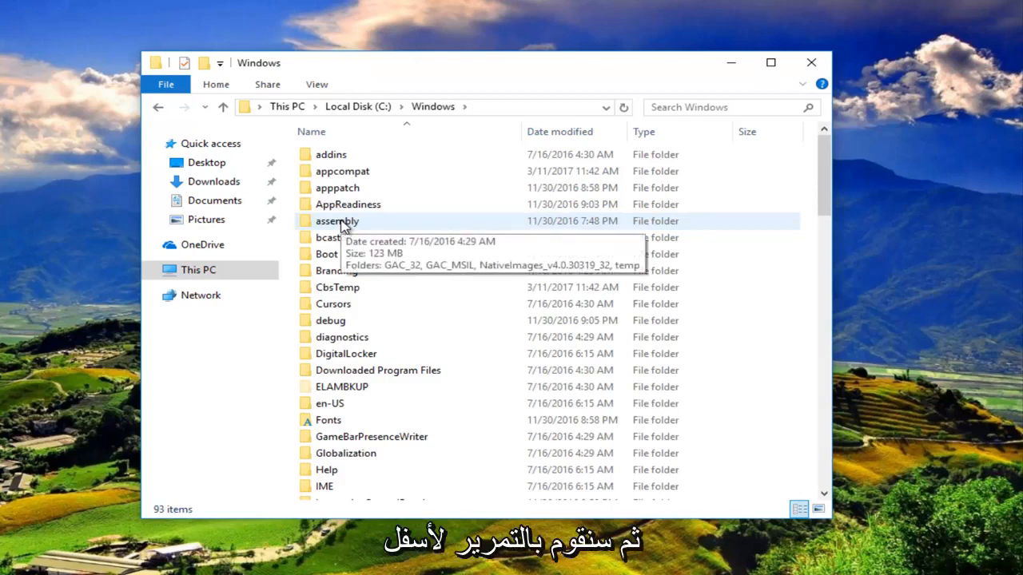
{"action": "scroll", "scroll_direction": "down", "scroll_amount": 3}
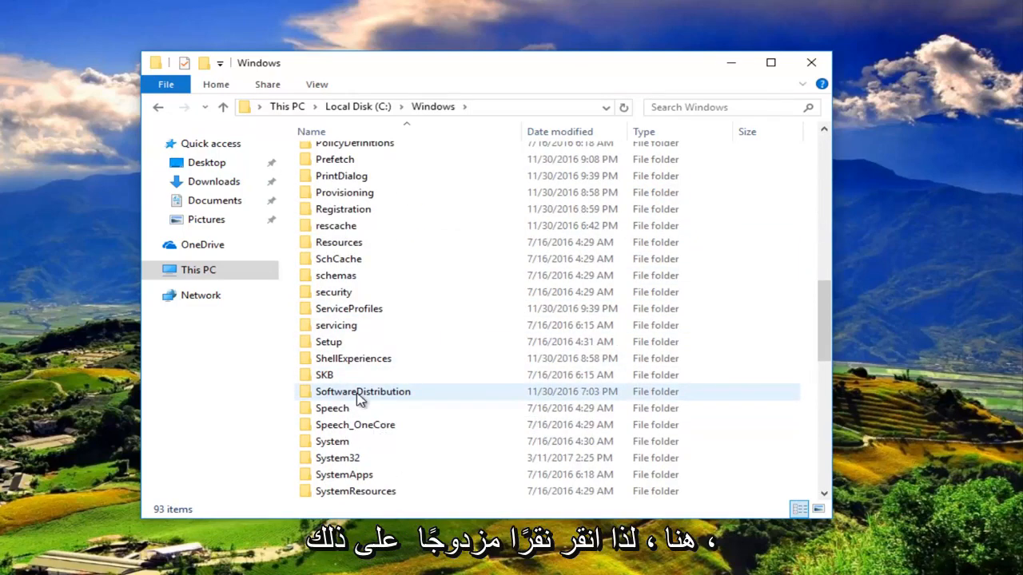
{"action": "double_click", "coordinate": [362, 391]}
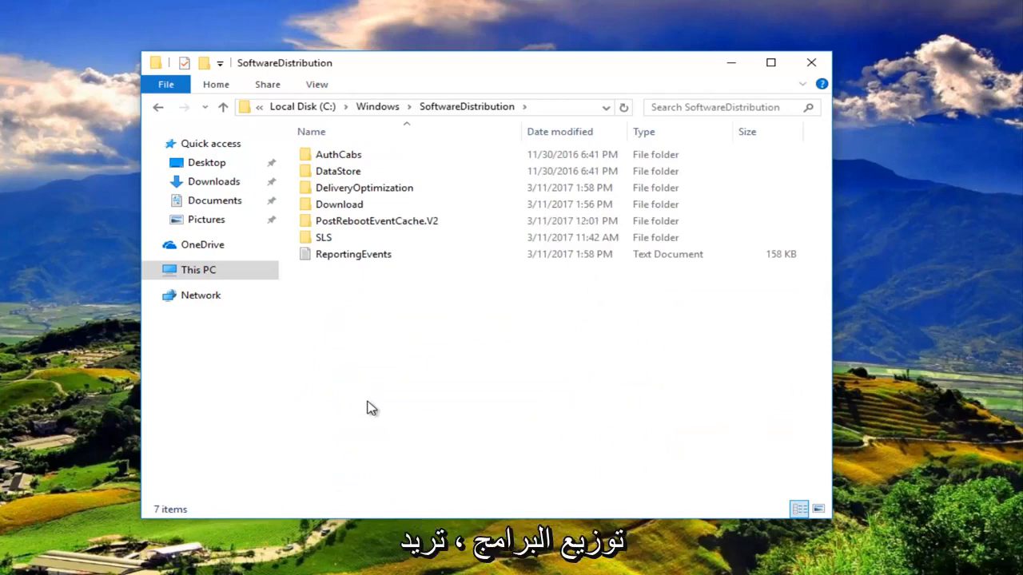
{"action": "left_click", "coordinate": [339, 204]}
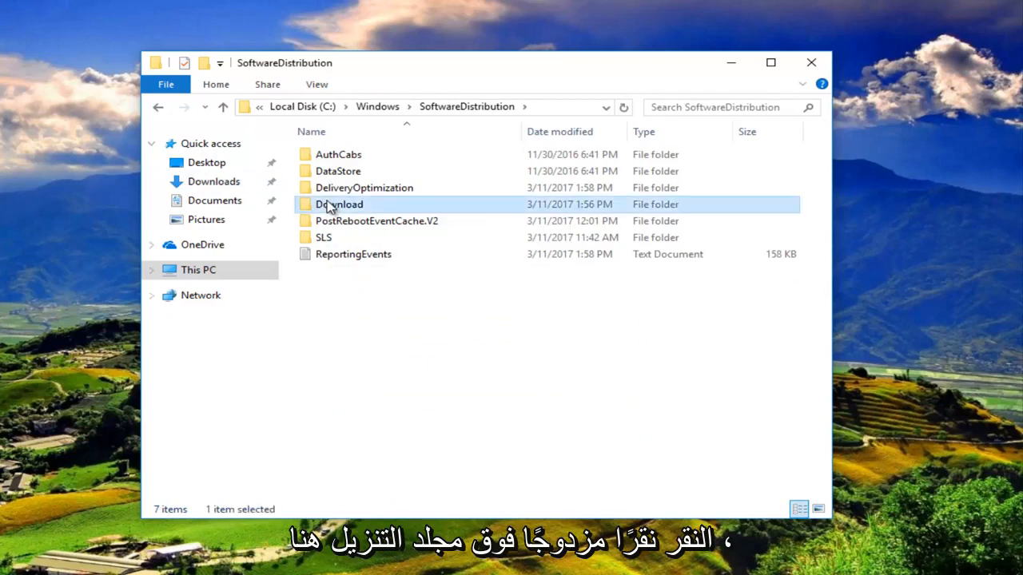
{"action": "double_click", "coordinate": [339, 204]}
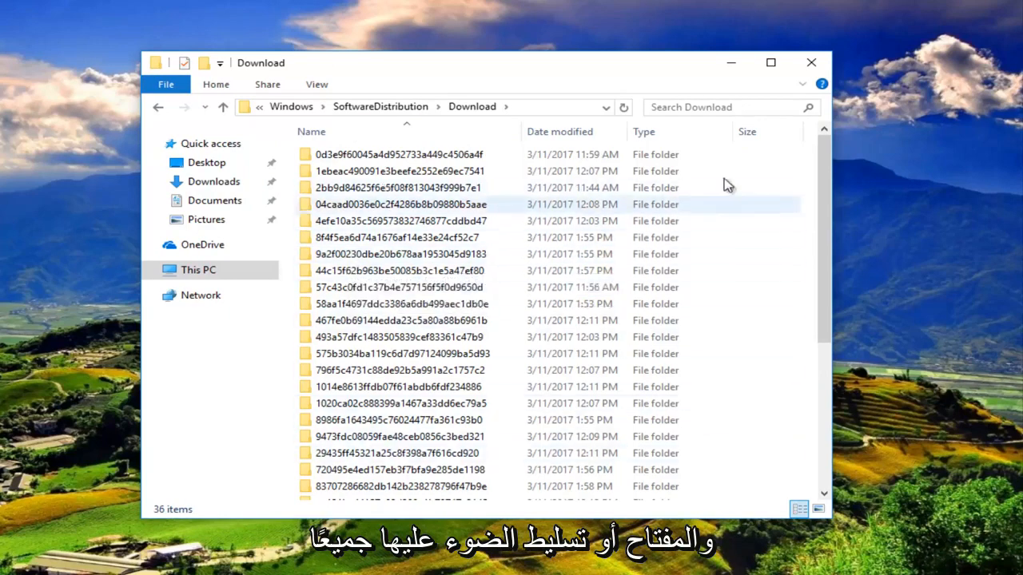
- Select all 36 update folders in Download and choose Delete
{"action": "left_click", "coordinate": [399, 154]}
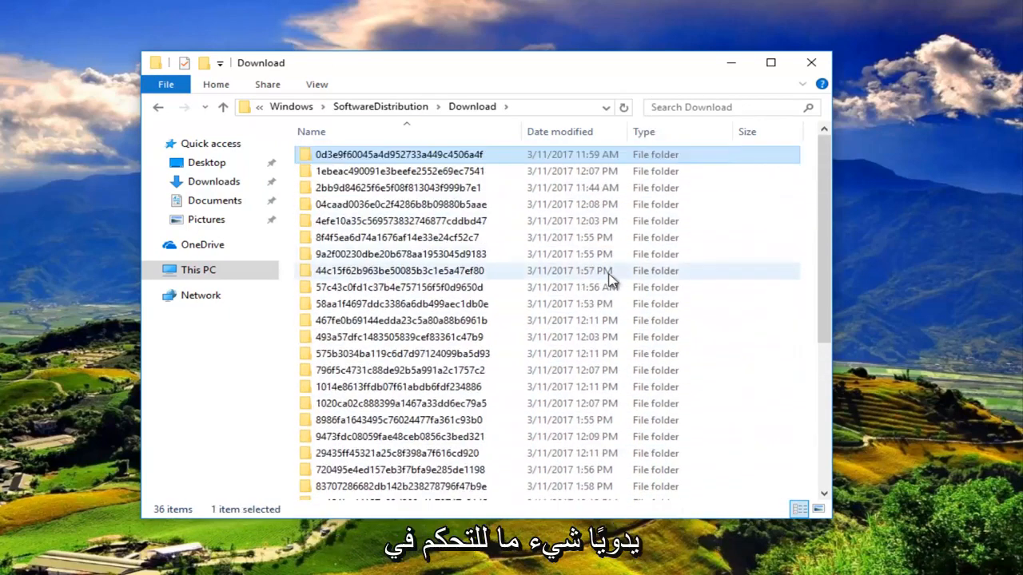
{"action": "left_click", "coordinate": [398, 270]}
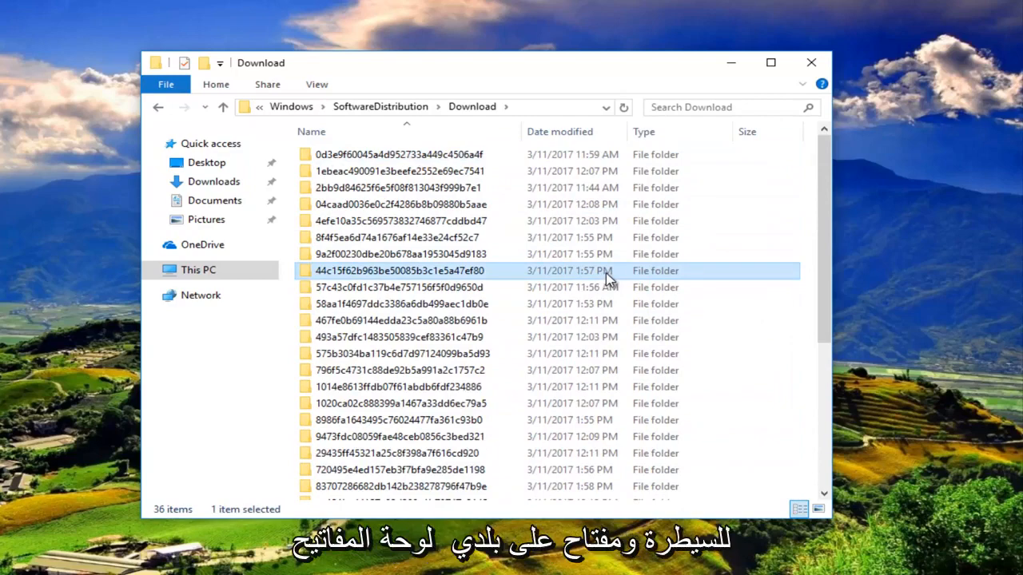
{"action": "key", "text": "ctrl+a"}
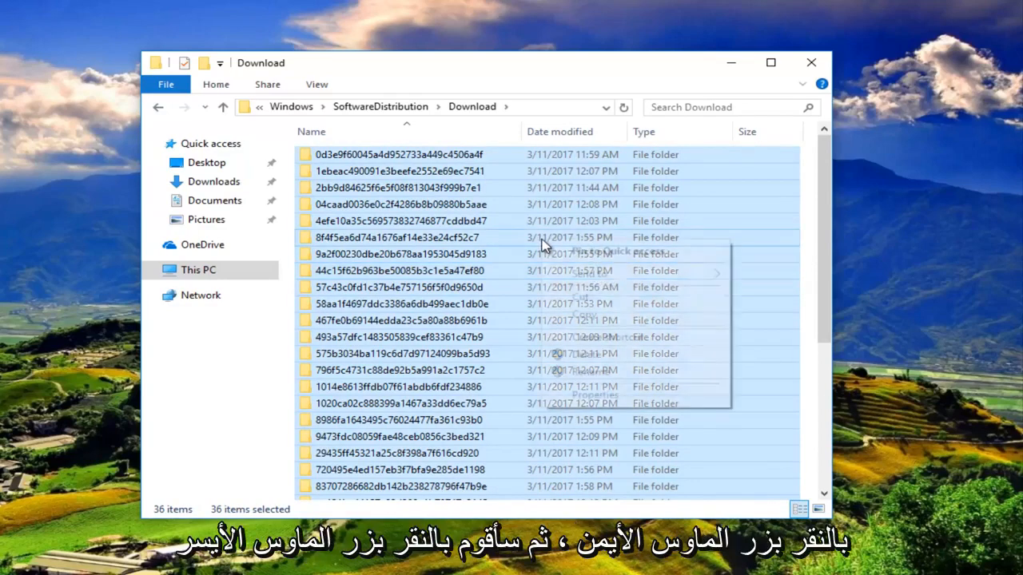
{"action": "right_click", "coordinate": [544, 244]}
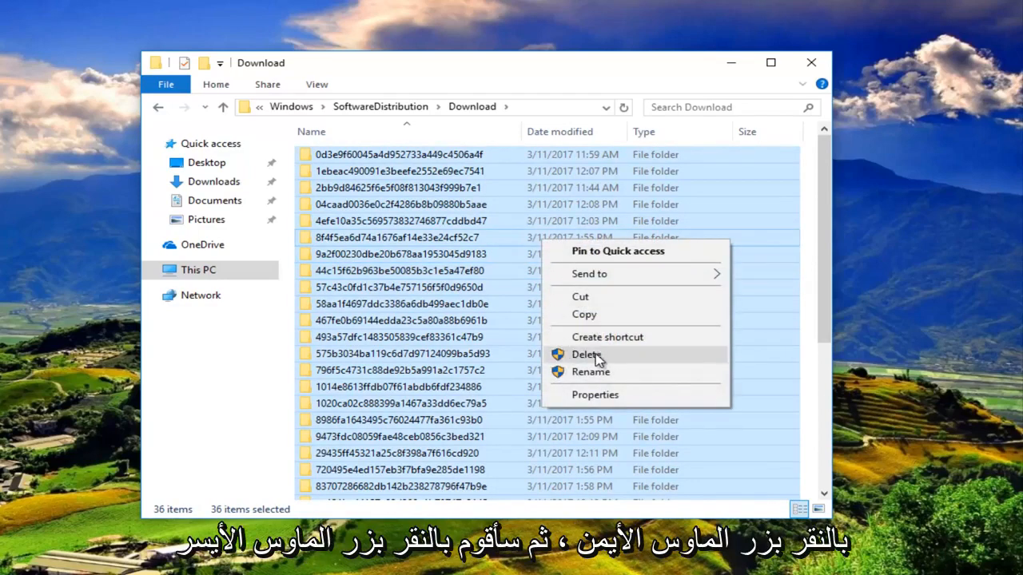
{"action": "left_click", "coordinate": [587, 354]}
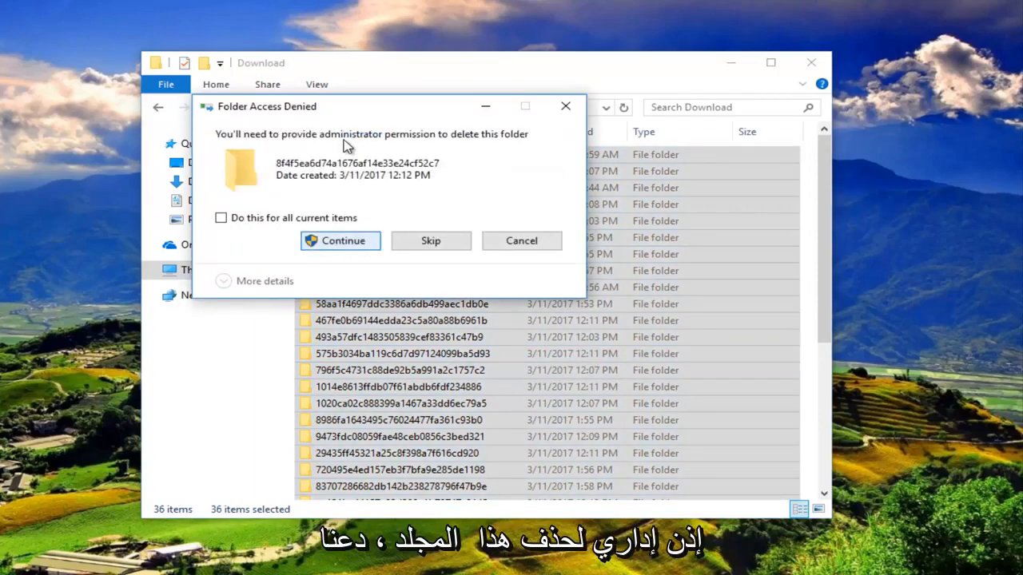
- Grant admin permission for all current items, then close the emptied Download window
{"action": "left_click", "coordinate": [340, 240]}
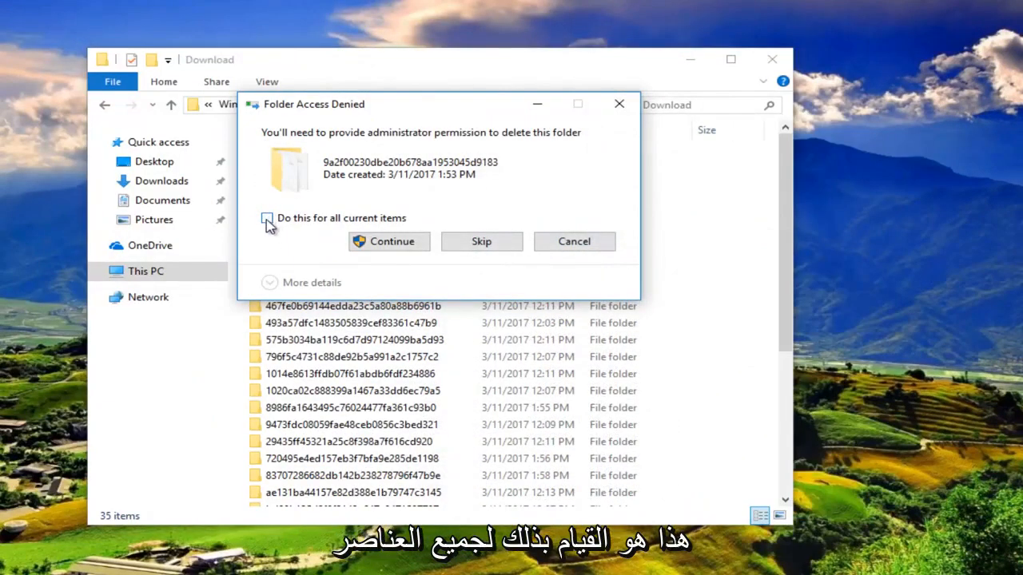
{"action": "left_click", "coordinate": [266, 219]}
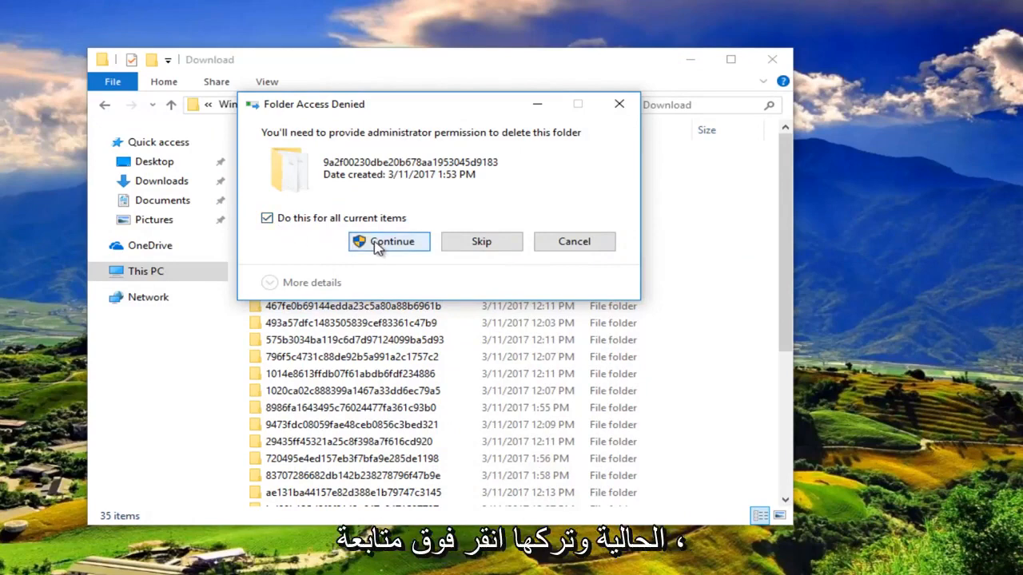
{"action": "left_click", "coordinate": [388, 241]}
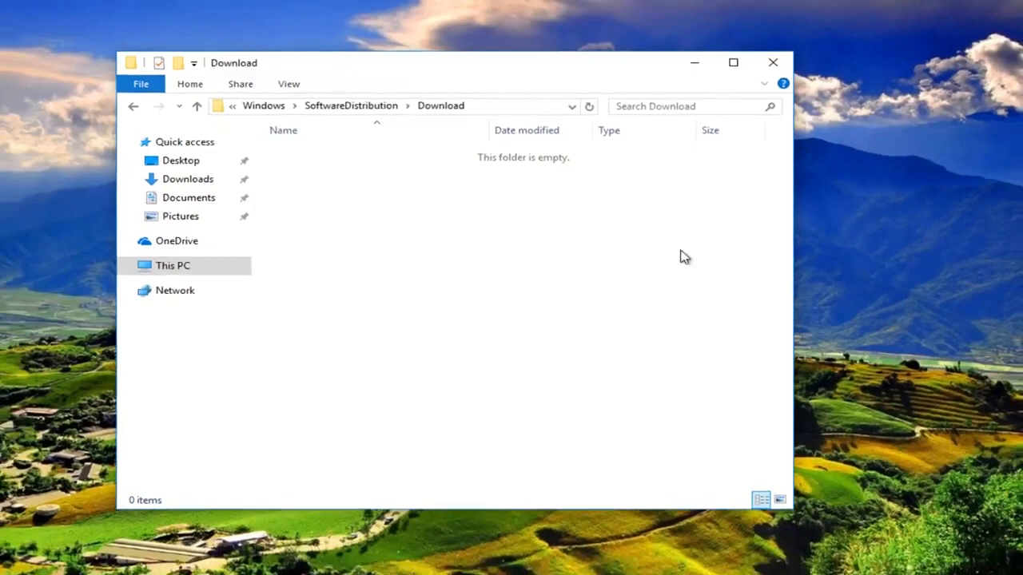
{"action": "left_click", "coordinate": [771, 62]}
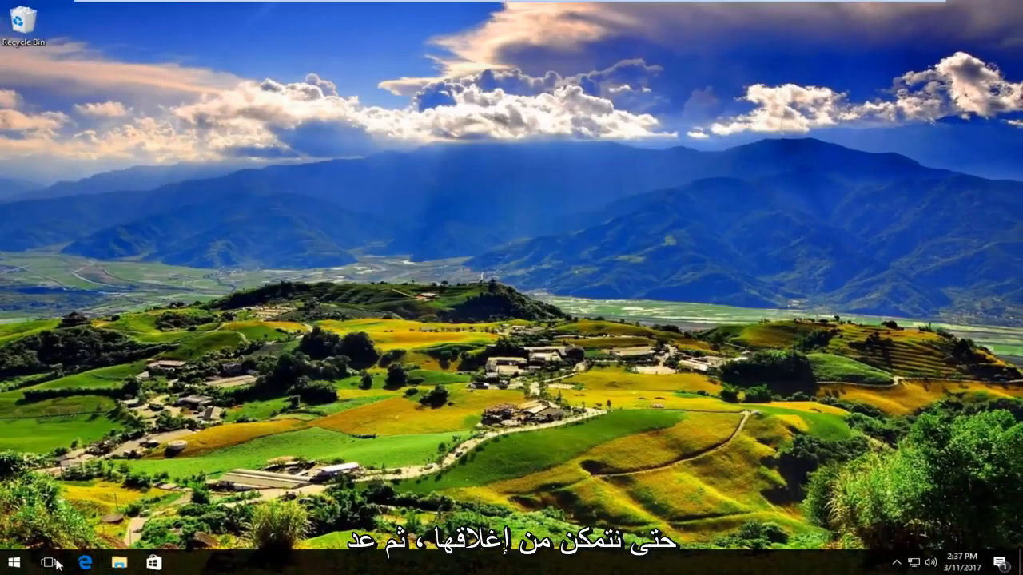
- Reopen Services by searching 'servi' from the Start menu
{"action": "left_click", "coordinate": [12, 563]}
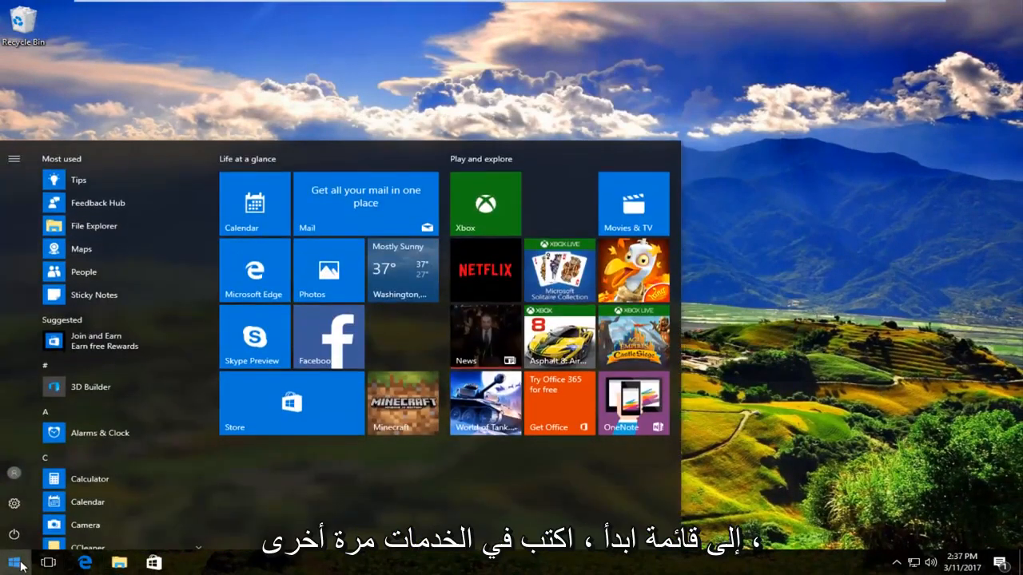
{"action": "type", "text": "servi"}
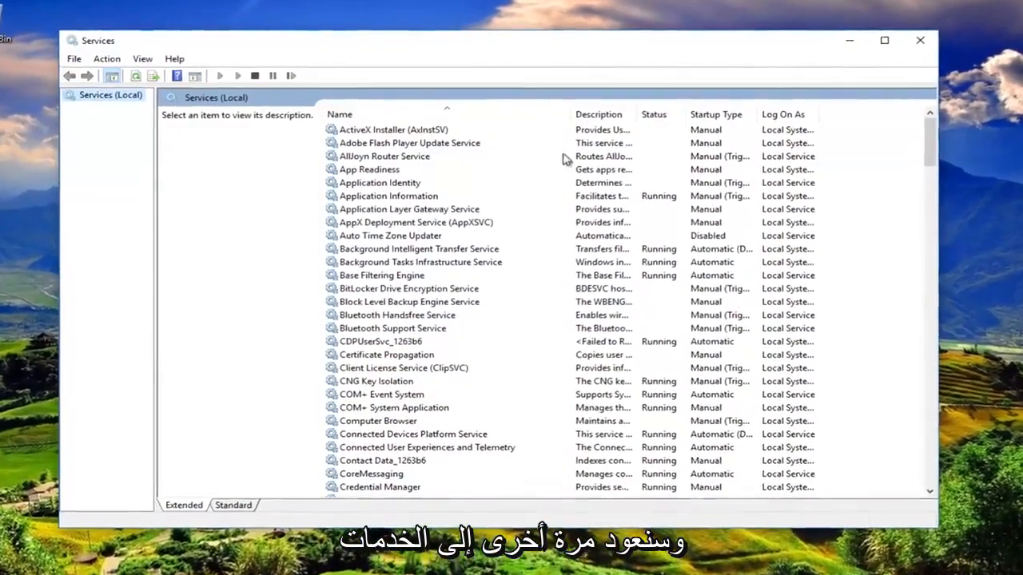
- Start the Windows Update service and open its Properties dialog
{"action": "scroll", "scroll_direction": "down", "scroll_amount": 3}
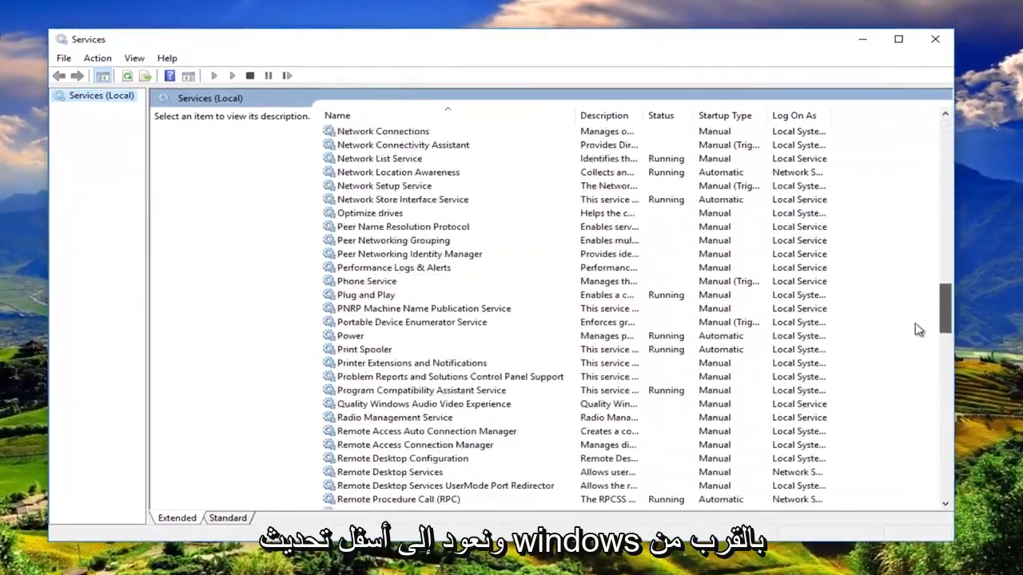
{"action": "scroll", "scroll_direction": "down", "scroll_amount": 3}
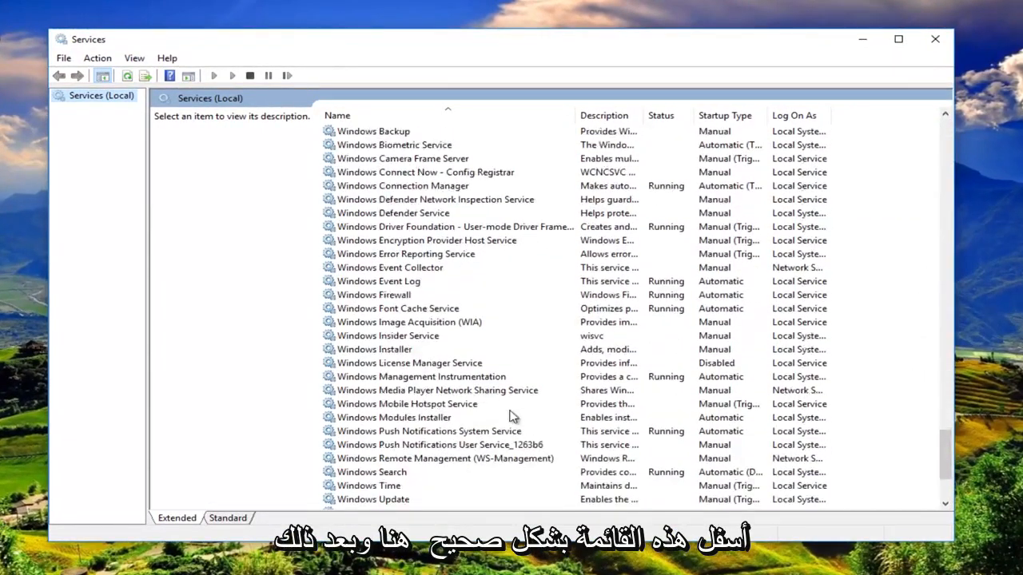
{"action": "scroll", "scroll_direction": "down", "scroll_amount": 3}
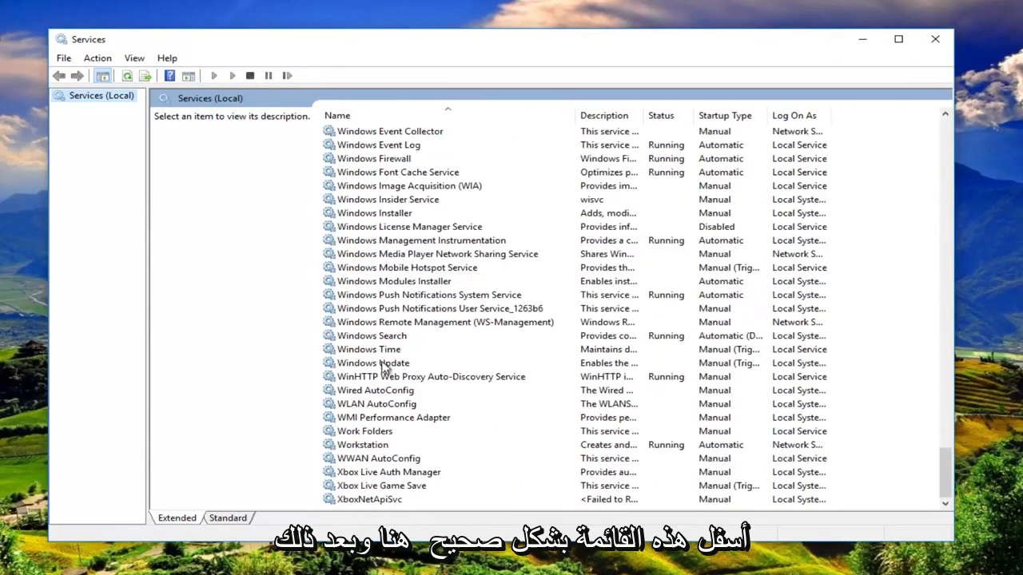
{"action": "left_click", "coordinate": [373, 363]}
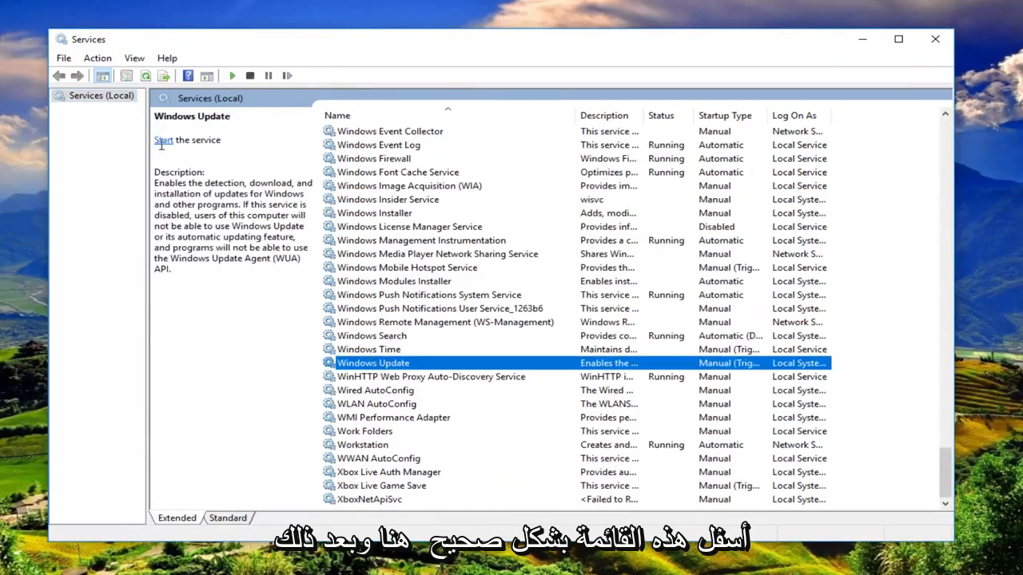
{"action": "left_click", "coordinate": [163, 140]}
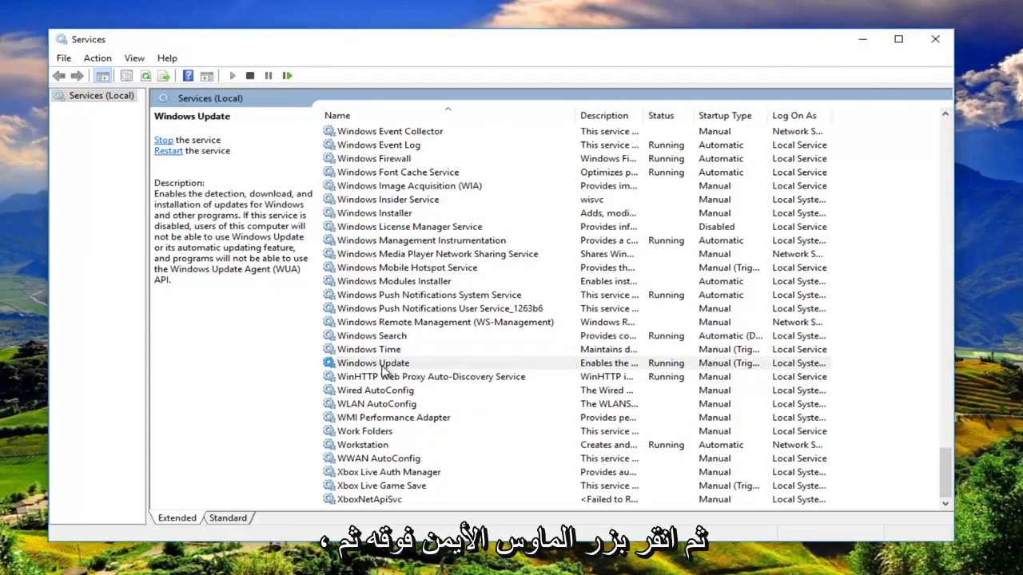
{"action": "mouse_move", "coordinate": [375, 366]}
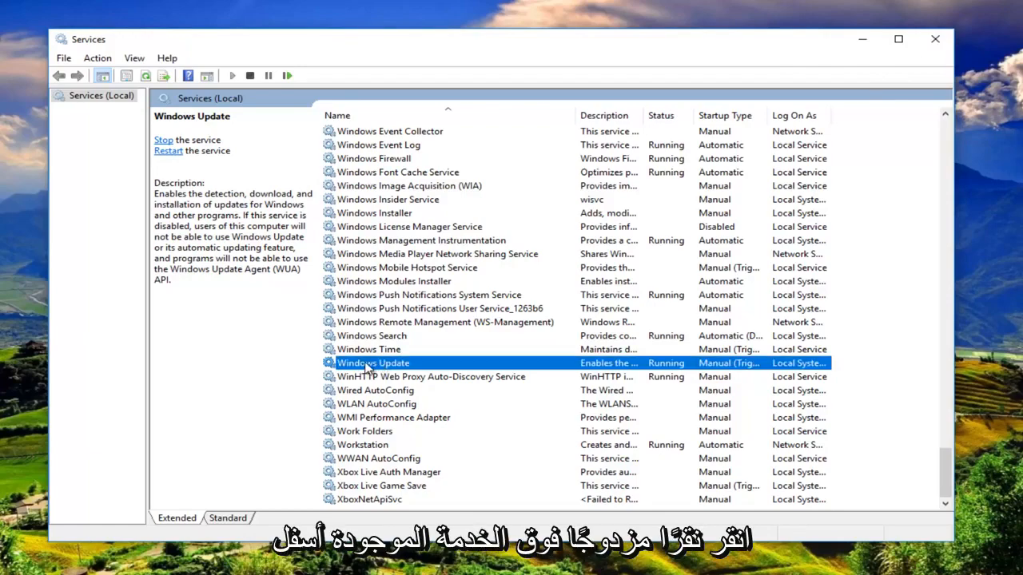
{"action": "double_click", "coordinate": [373, 363]}
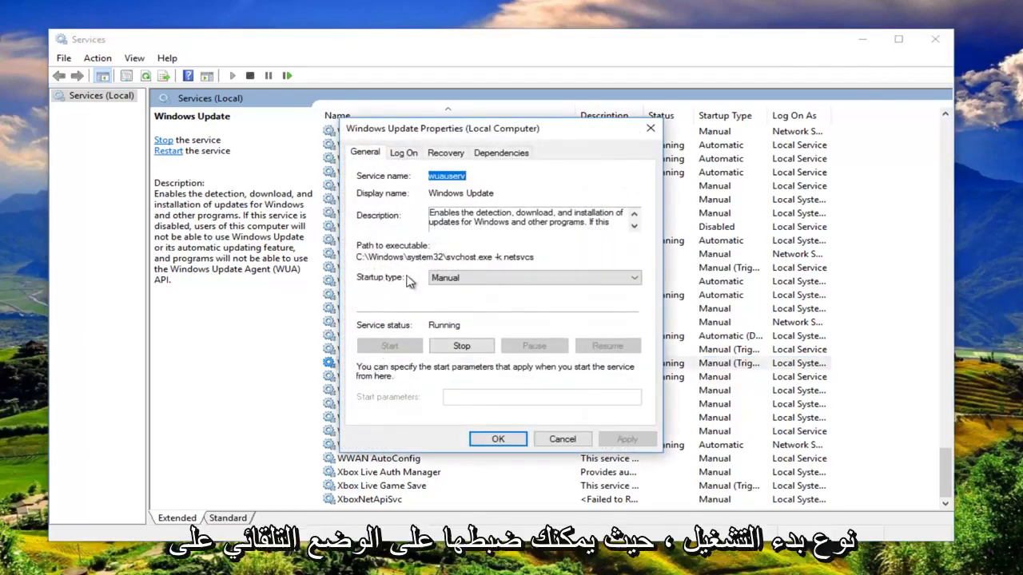
- Set Windows Update startup type to Automatic, confirm, and close Services
{"action": "left_click", "coordinate": [634, 277]}
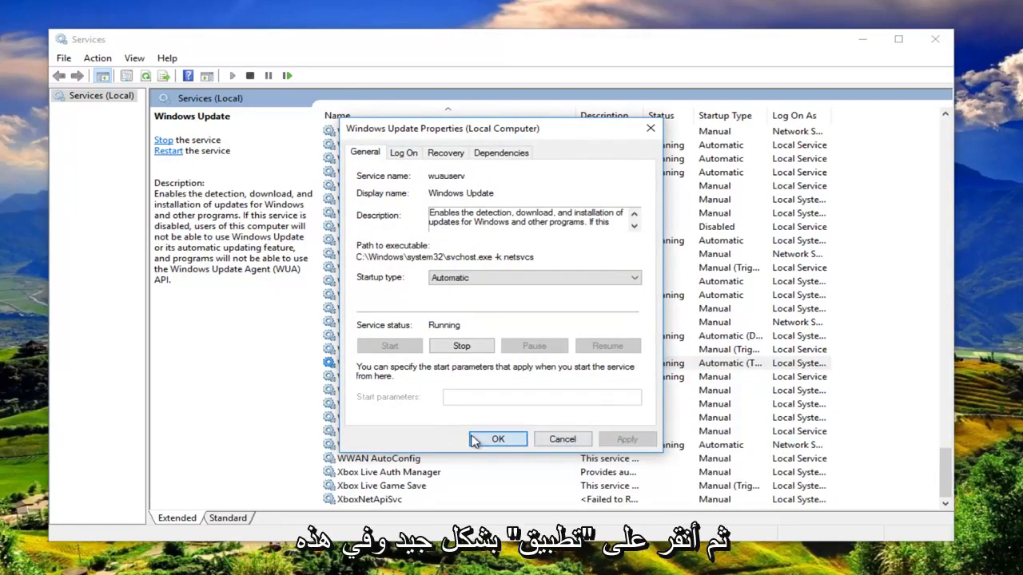
{"action": "left_click", "coordinate": [497, 438]}
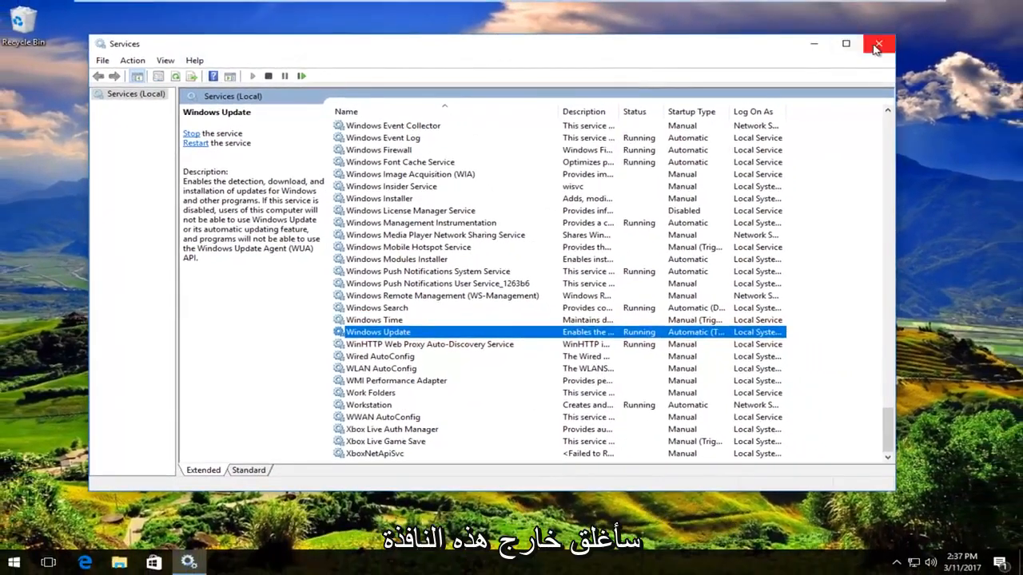
{"action": "left_click", "coordinate": [878, 44]}
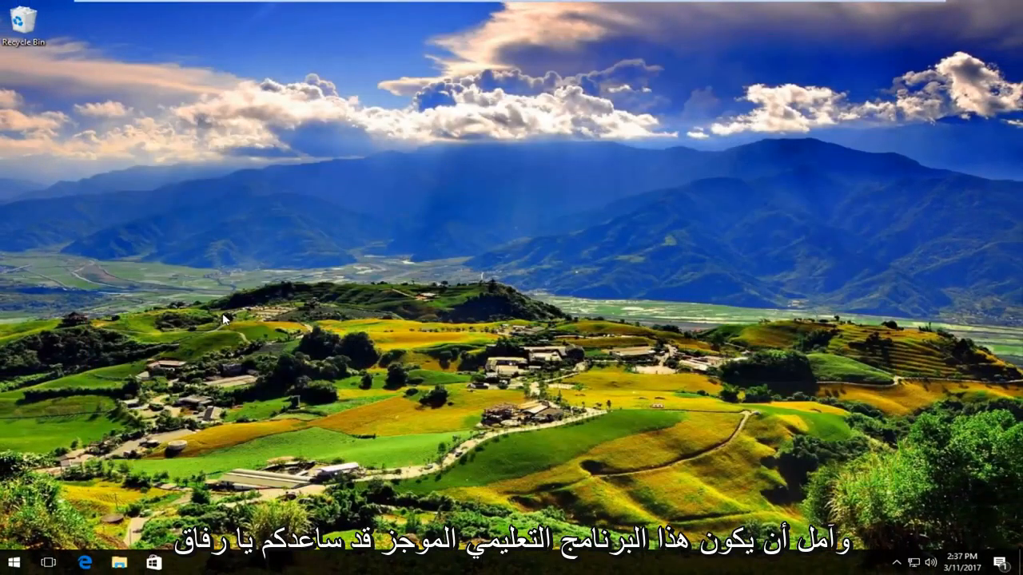